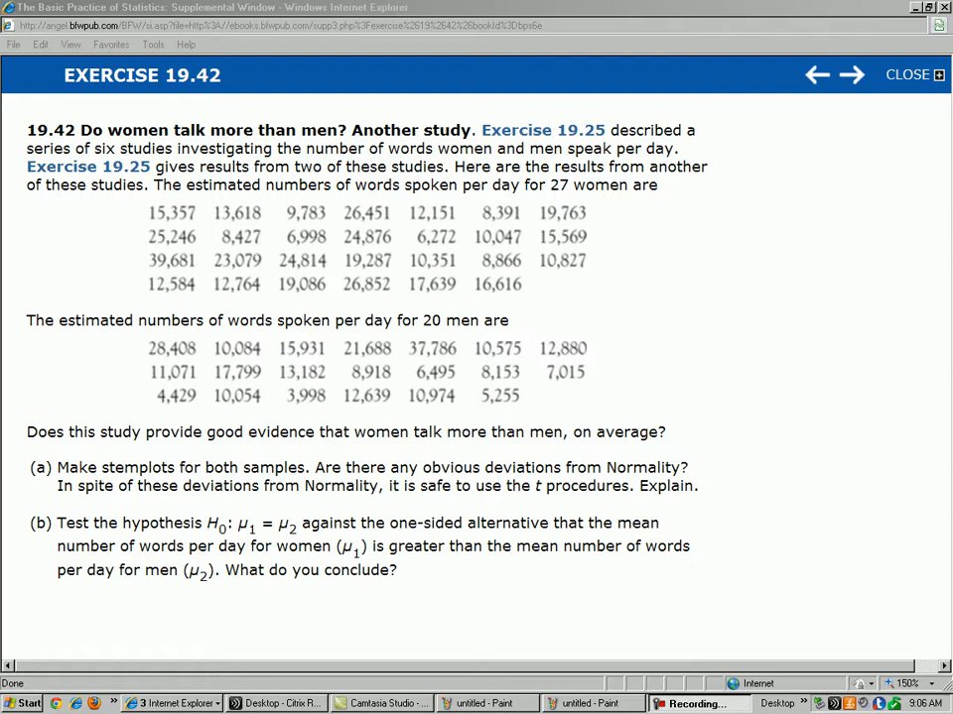
- Review Exercise 19.42's word-count data in Internet Explorer
{"action": "left_click", "coordinate": [486, 703]}
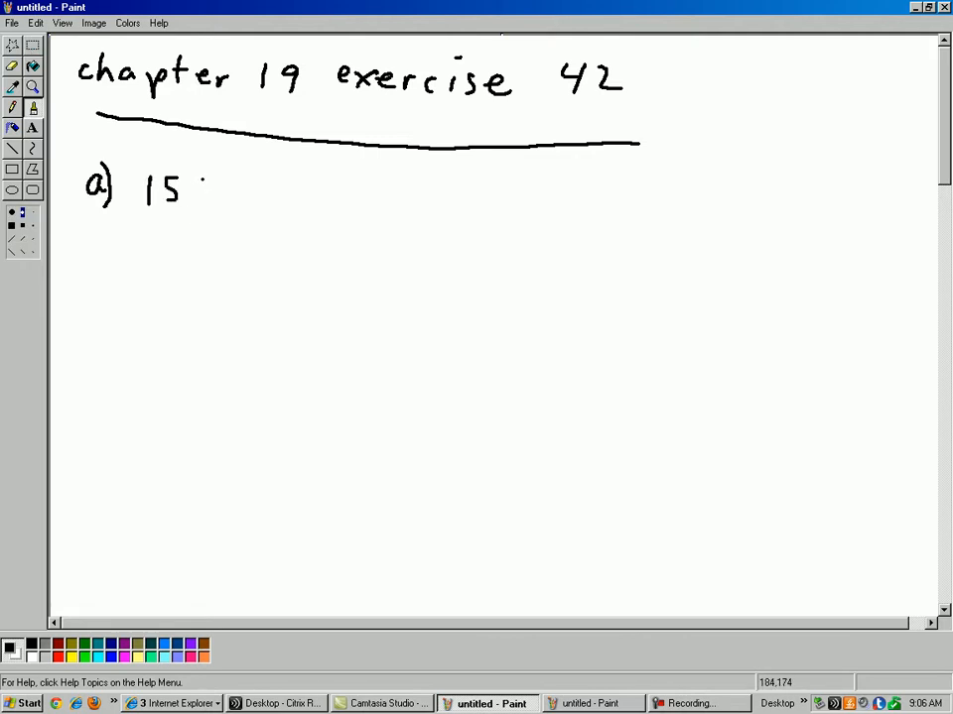
- Write 15357 rounding to 15000 with arrows marking its leading digits
{"action": "left_click_drag", "start_coordinate": [208, 183], "coordinate": [242, 199]}
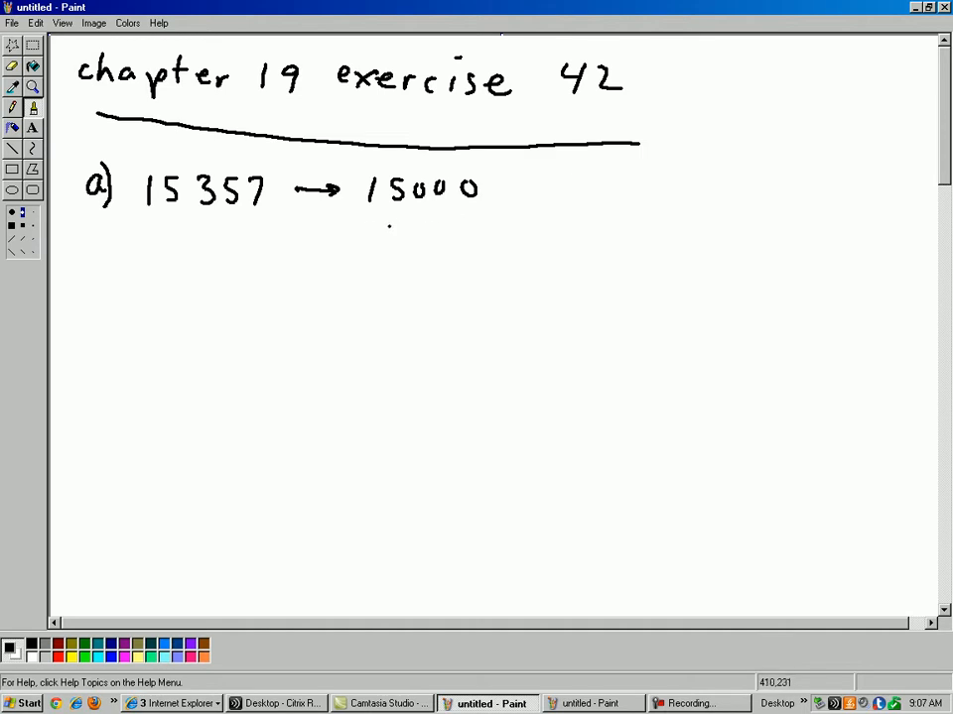
{"action": "left_click_drag", "start_coordinate": [401, 208], "coordinate": [405, 230]}
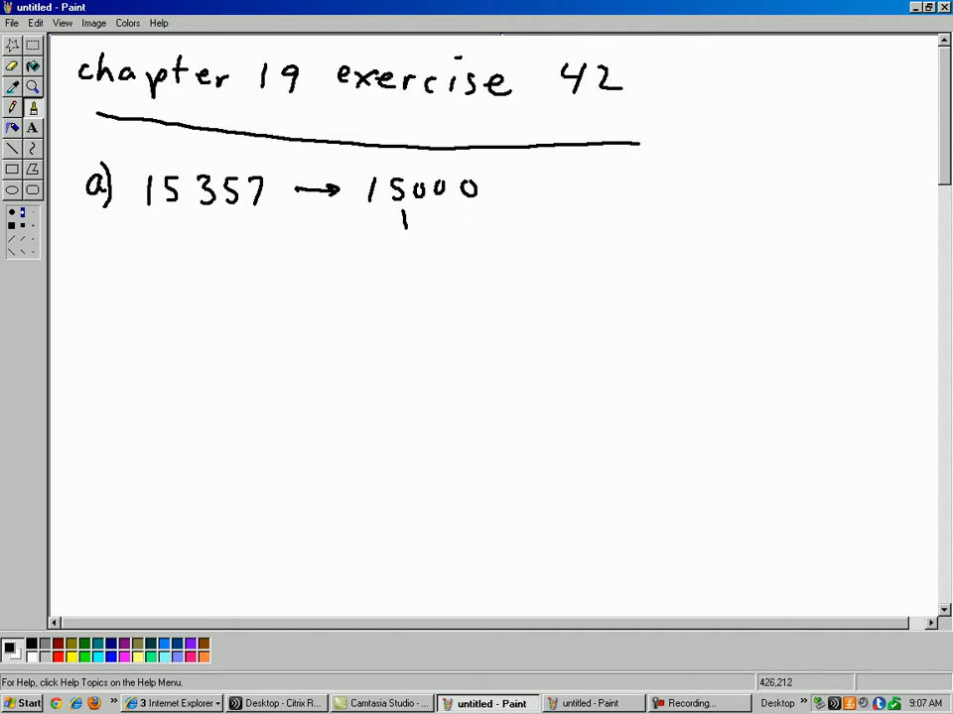
{"action": "left_click_drag", "start_coordinate": [401, 228], "coordinate": [406, 214]}
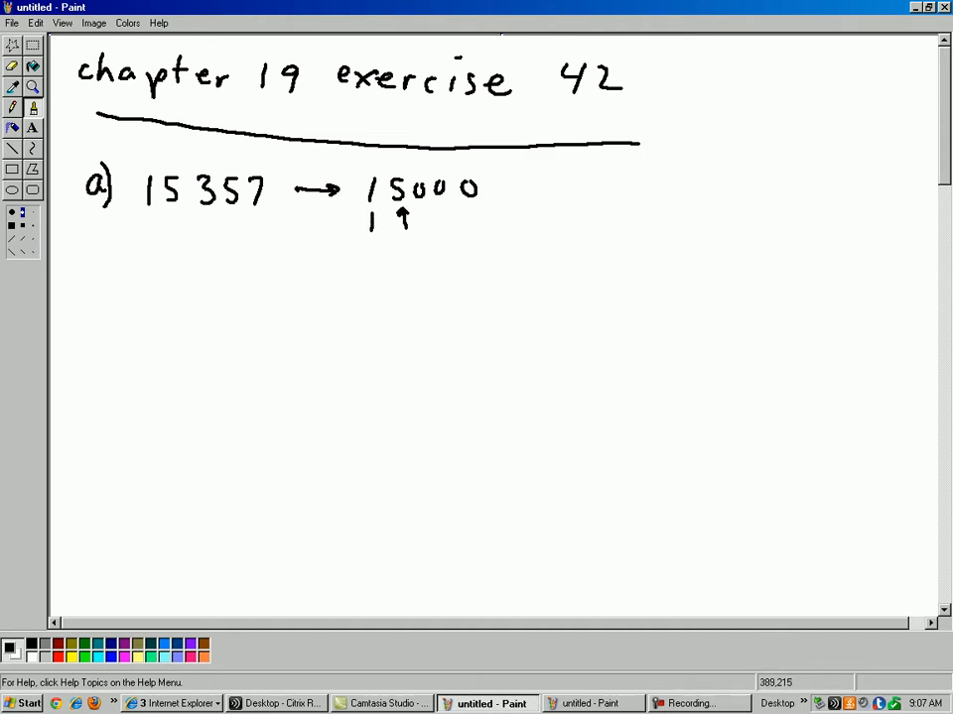
{"action": "left_click", "coordinate": [374, 218]}
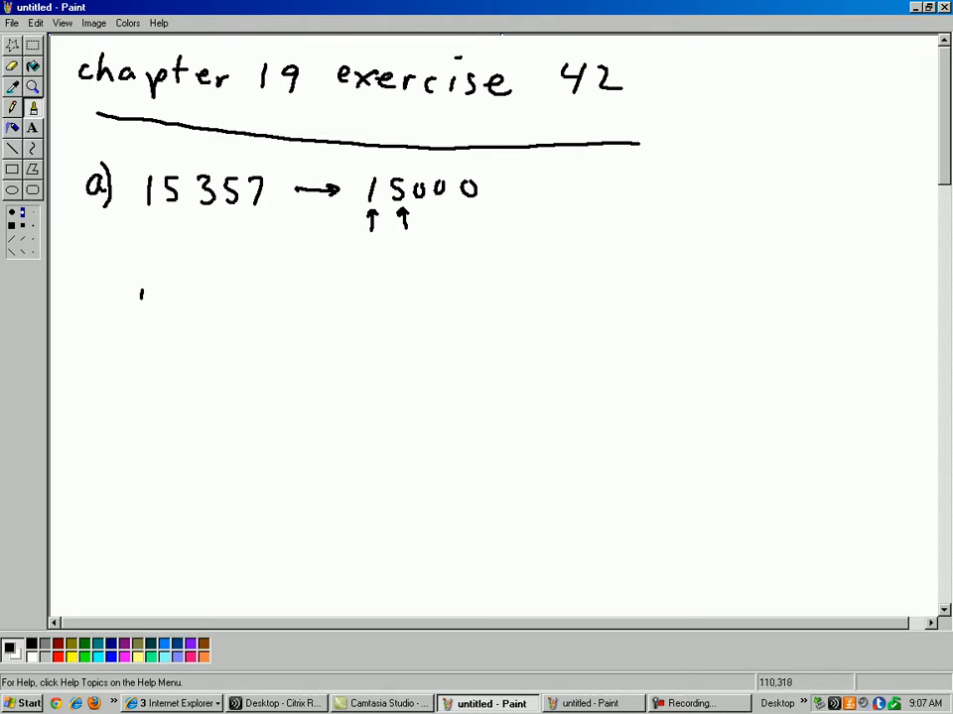
- Write the women and men column headings with a shared underline
{"action": "left_click_drag", "start_coordinate": [139, 294], "coordinate": [234, 294]}
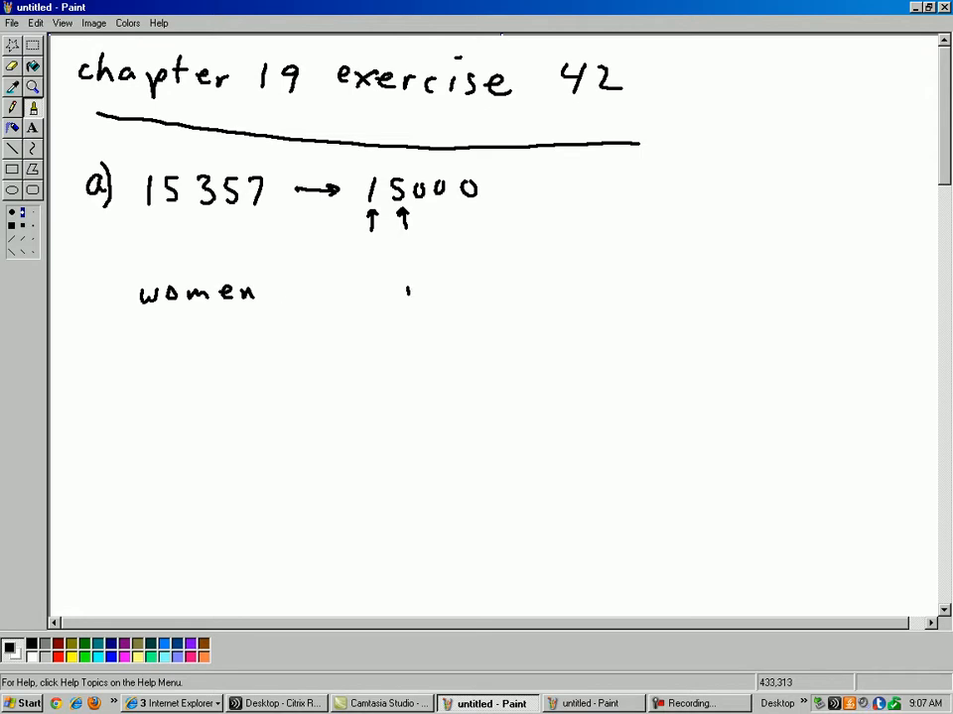
{"action": "left_click_drag", "start_coordinate": [406, 294], "coordinate": [486, 294]}
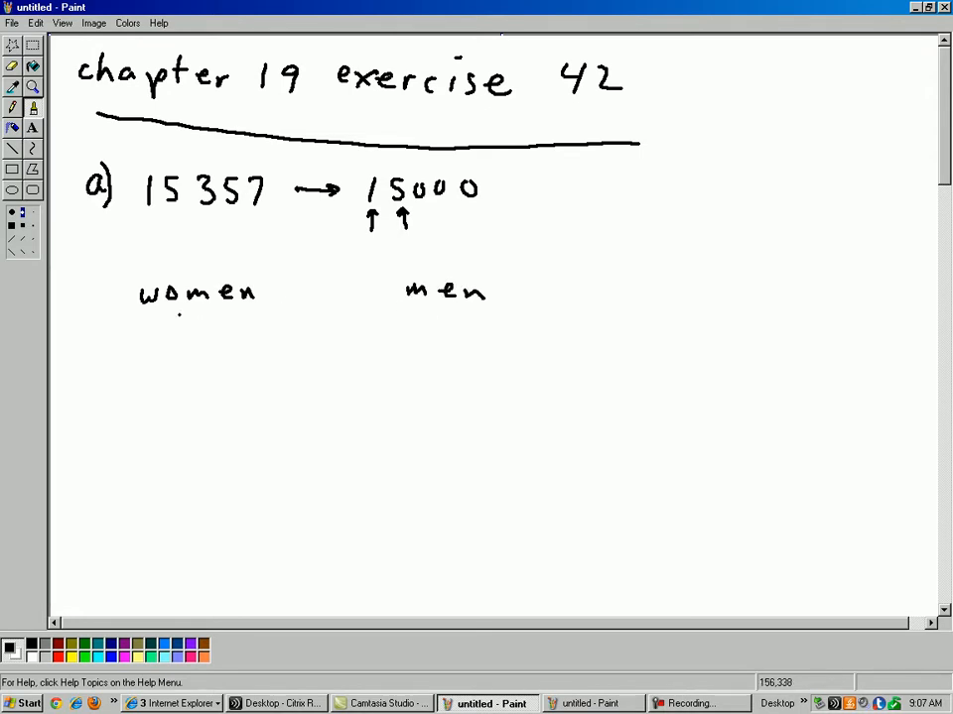
{"action": "left_click_drag", "start_coordinate": [155, 317], "coordinate": [493, 322]}
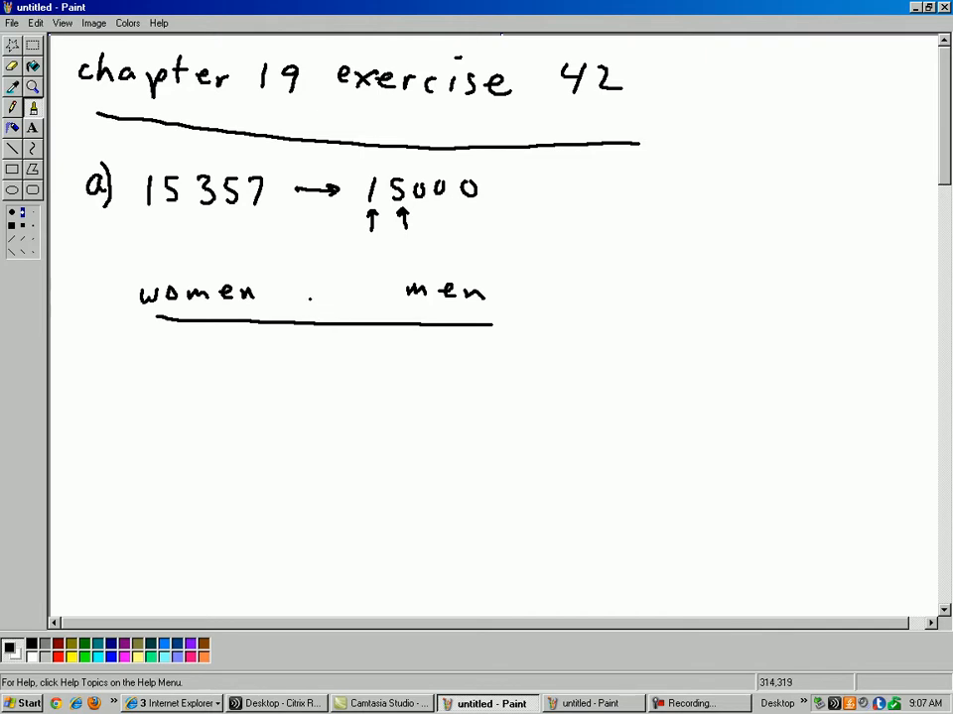
- Write stems 0 through 4 and draw the vertical line separating stems from leaves
{"action": "left_click_drag", "start_coordinate": [328, 339], "coordinate": [322, 353]}
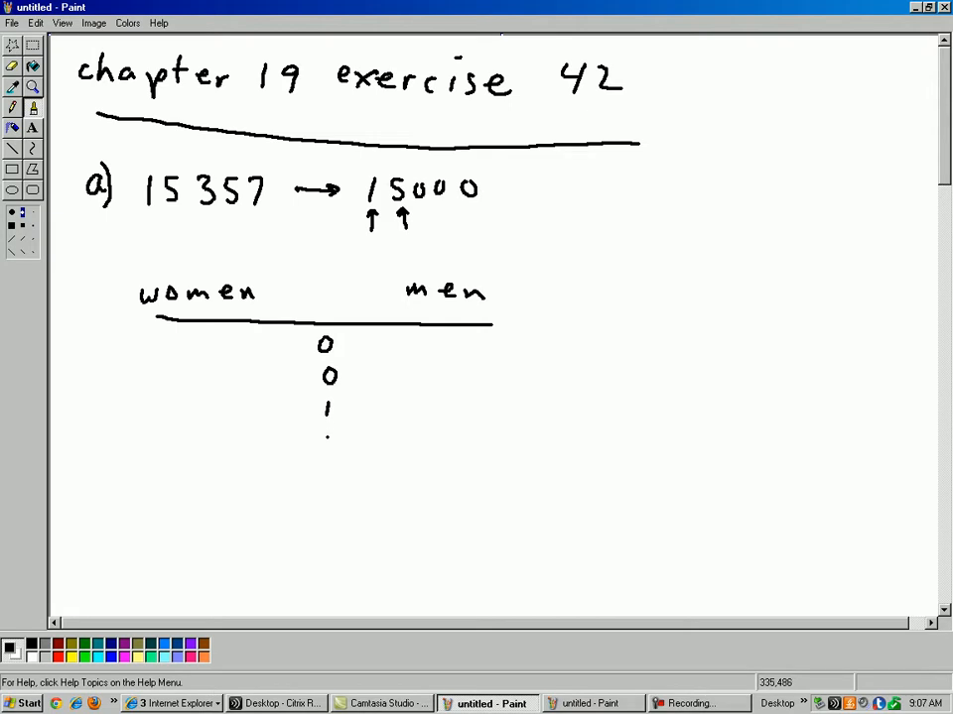
{"action": "left_click_drag", "start_coordinate": [327, 441], "coordinate": [327, 476]}
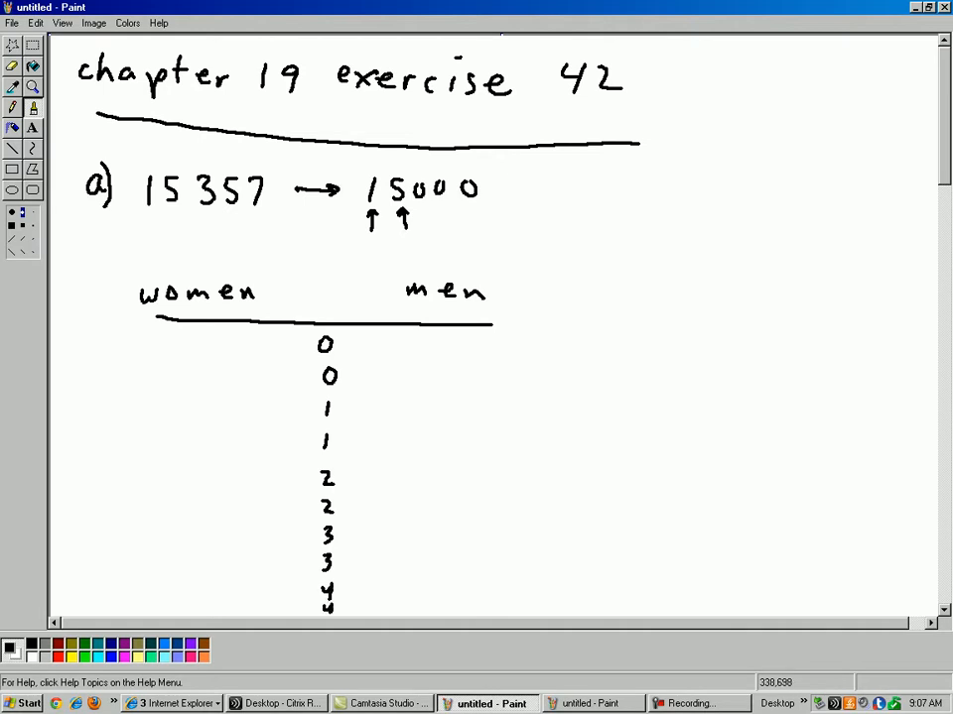
{"action": "left_click", "coordinate": [317, 407]}
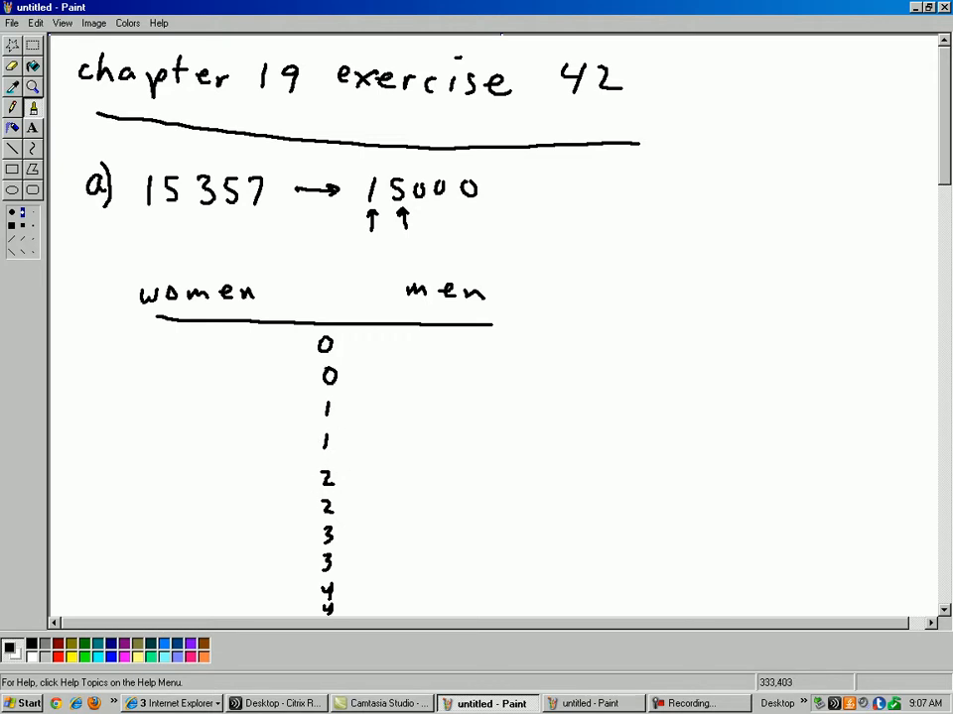
{"action": "left_click_drag", "start_coordinate": [302, 318], "coordinate": [296, 616]}
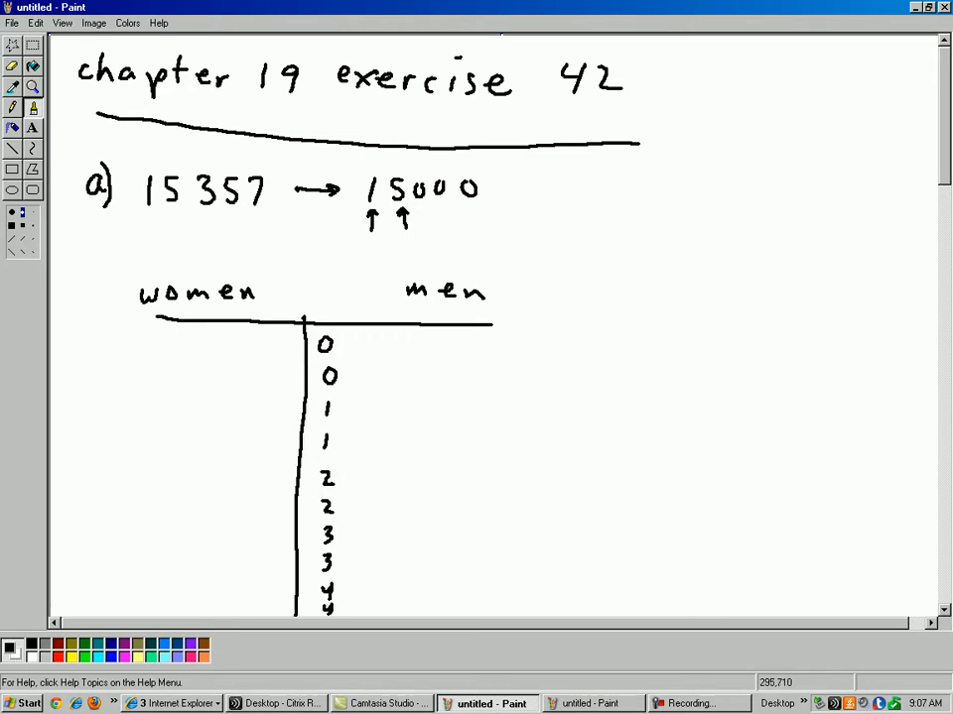
- Draw the second vertical line and begin writing the leaves beside the stems
{"action": "left_click_drag", "start_coordinate": [353, 317], "coordinate": [345, 596]}
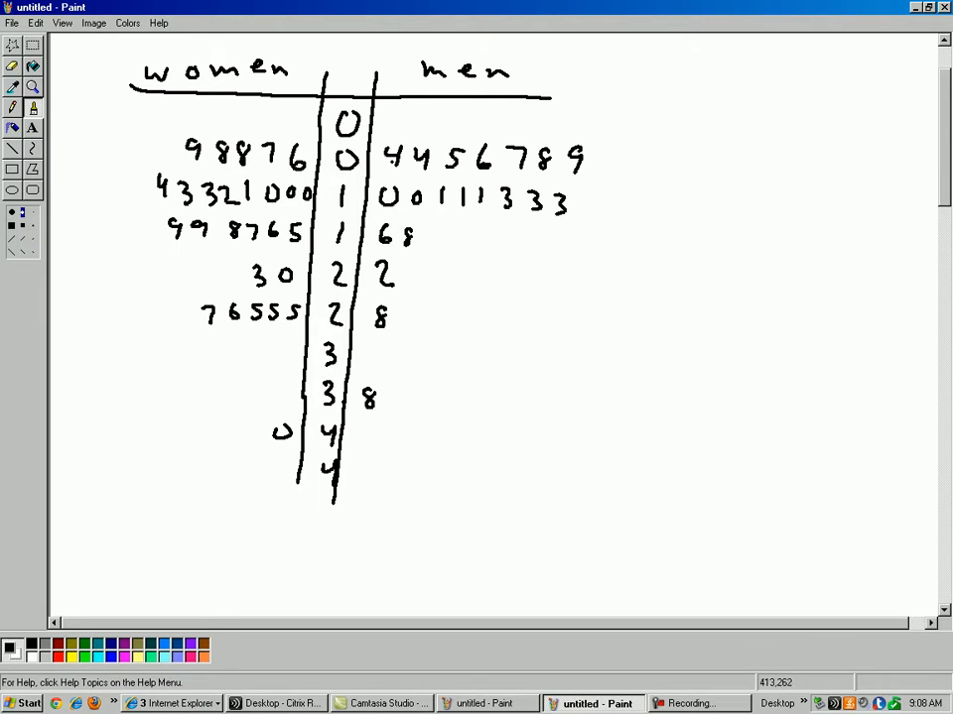
- Circle the men's outlying 8 leaf and women's stem-4 leaf, then outline both distributions' shapes
{"action": "left_click", "coordinate": [421, 280]}
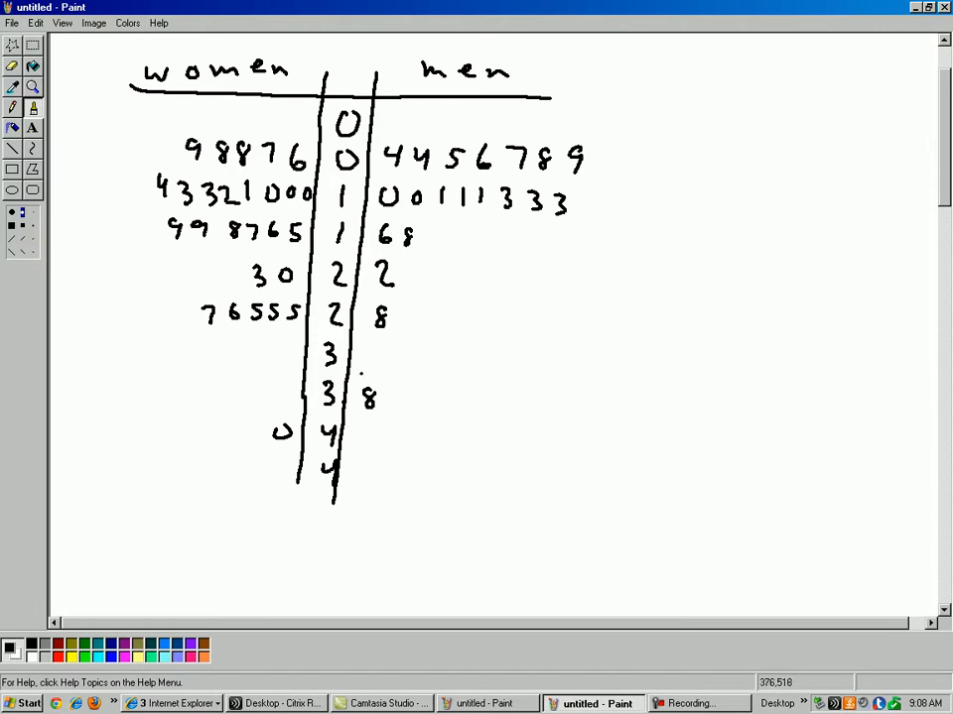
{"action": "left_click_drag", "start_coordinate": [369, 381], "coordinate": [369, 417]}
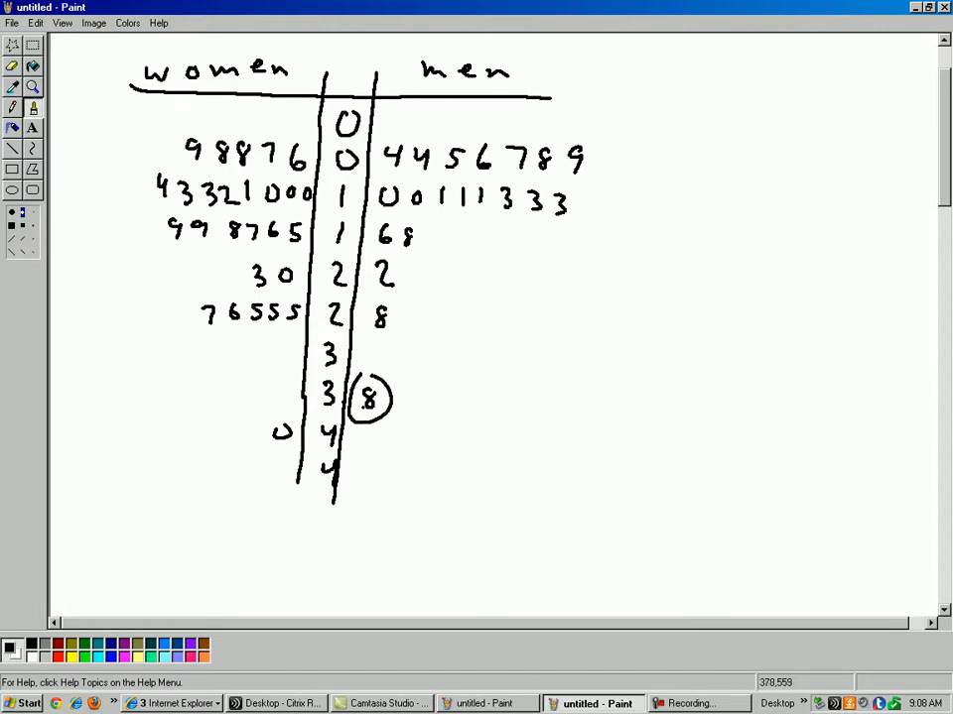
{"action": "left_click_drag", "start_coordinate": [288, 446], "coordinate": [262, 426]}
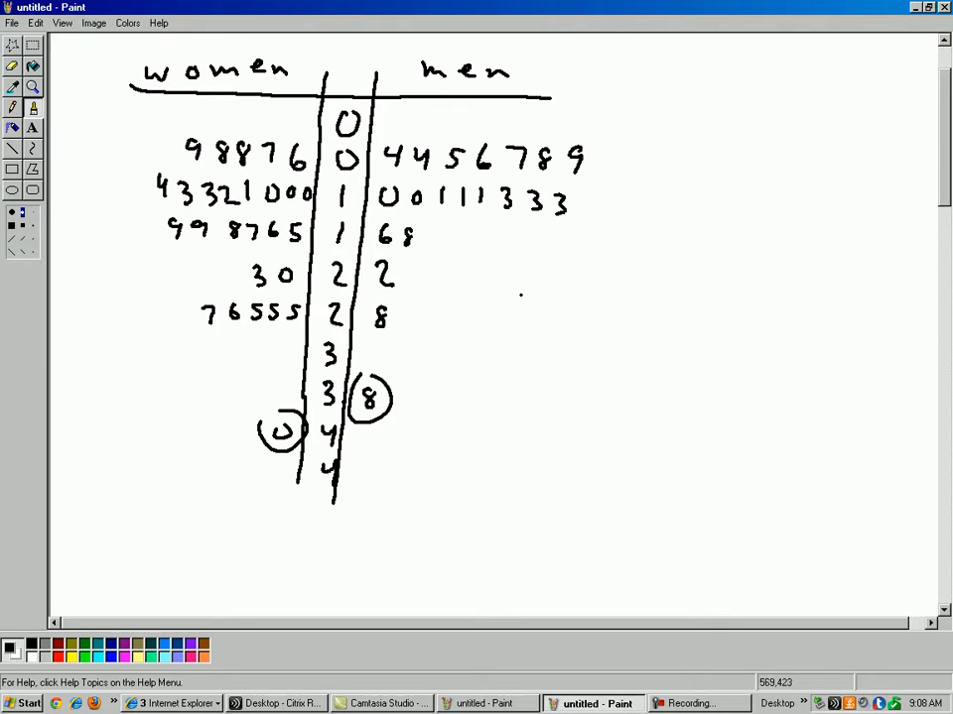
{"action": "left_click_drag", "start_coordinate": [407, 139], "coordinate": [506, 135]}
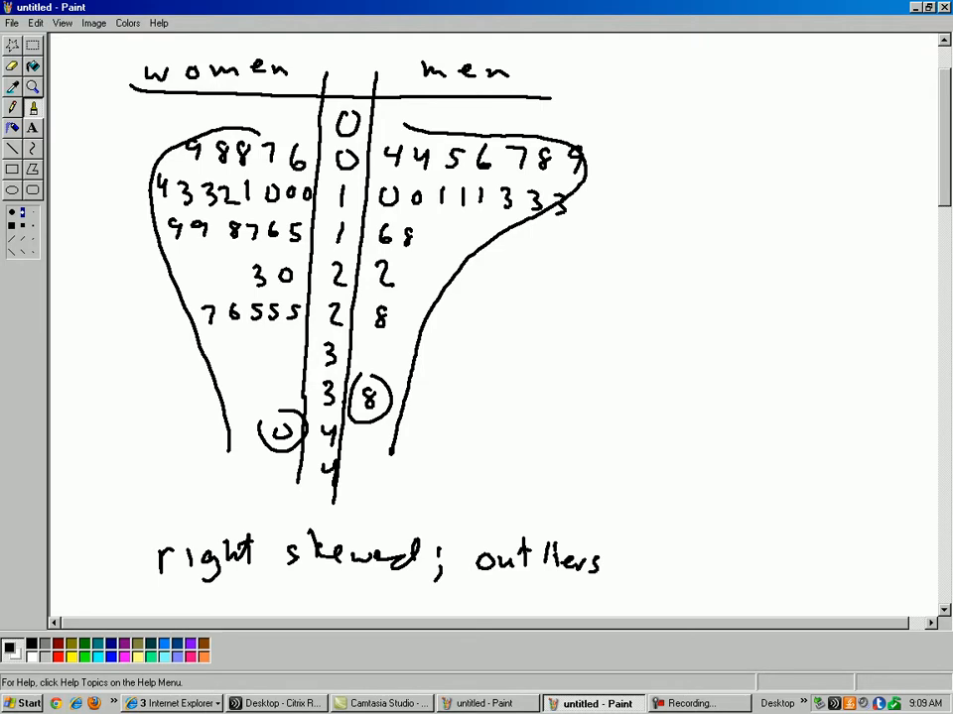
- Handwrite the condition 'if 15 < n1 + n2 < 40' below the skew note
{"action": "scroll", "scroll_direction": "down", "scroll_amount": 3}
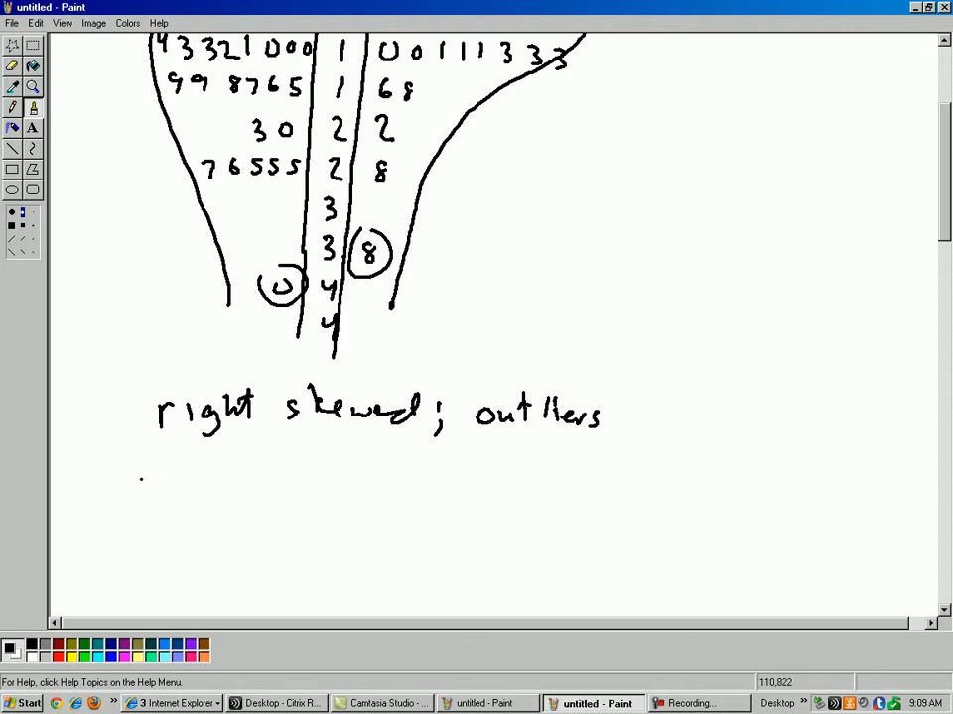
{"action": "left_click_drag", "start_coordinate": [95, 496], "coordinate": [129, 496]}
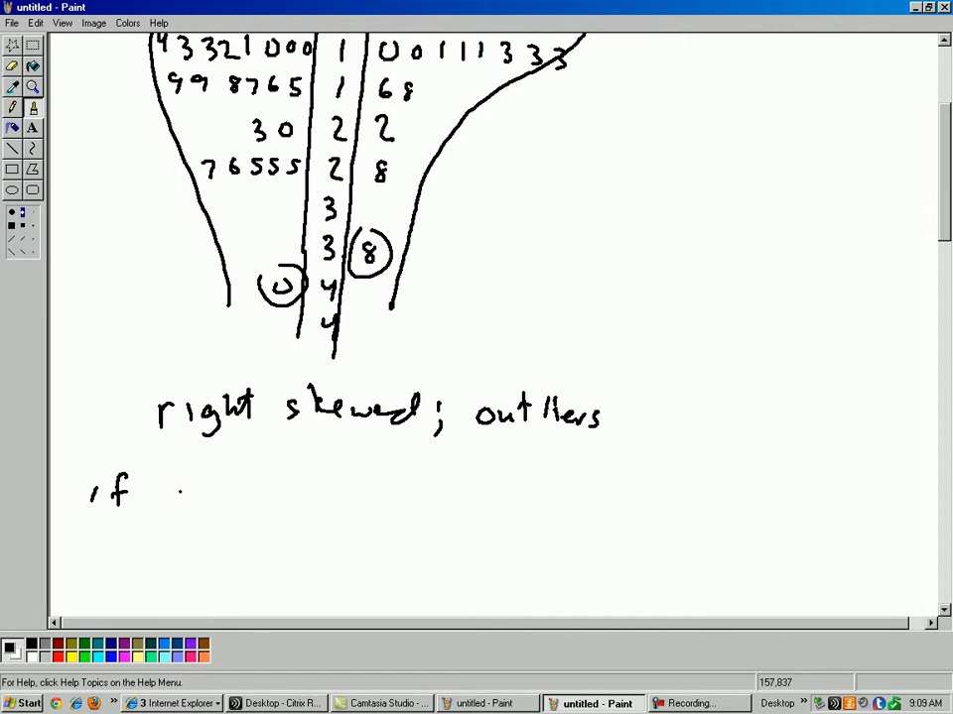
{"action": "left_click_drag", "start_coordinate": [169, 496], "coordinate": [203, 496]}
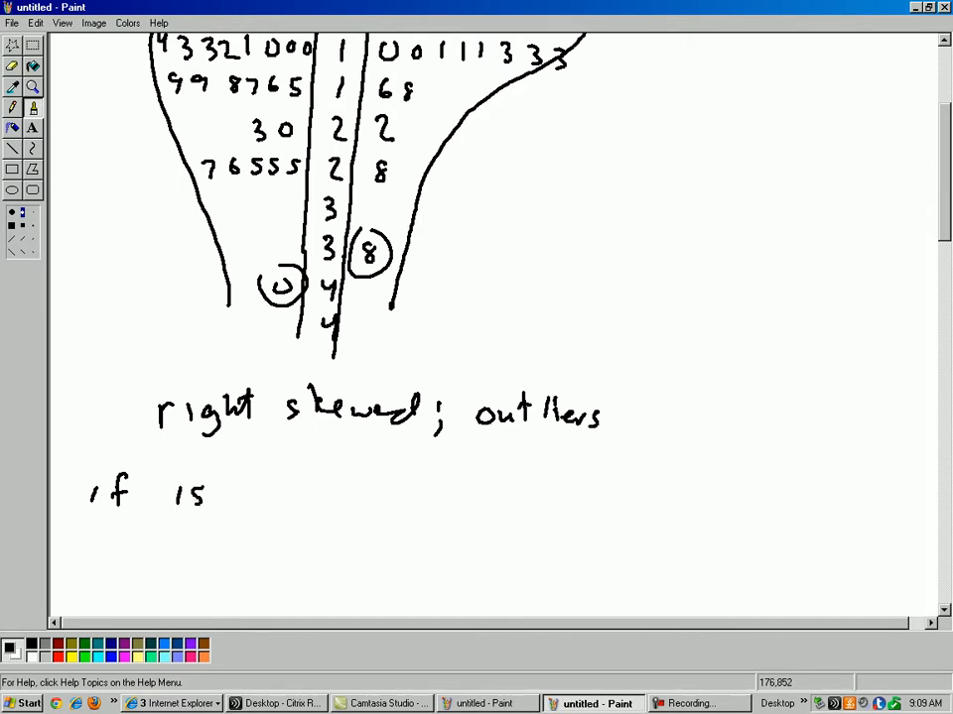
{"action": "left_click_drag", "start_coordinate": [215, 496], "coordinate": [298, 496]}
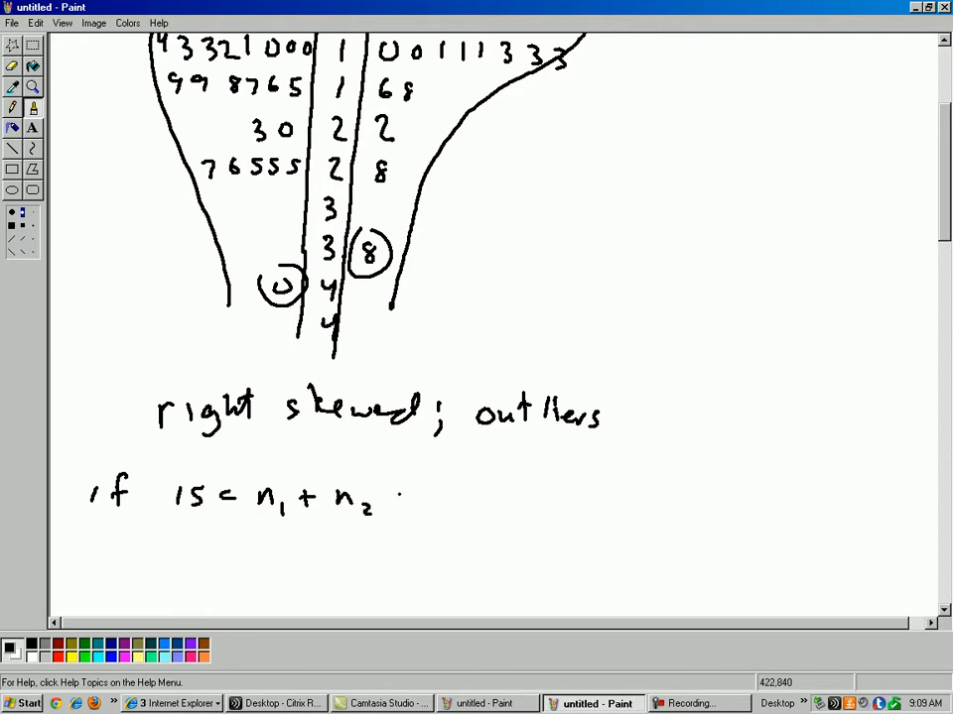
{"action": "left_click_drag", "start_coordinate": [396, 496], "coordinate": [460, 500]}
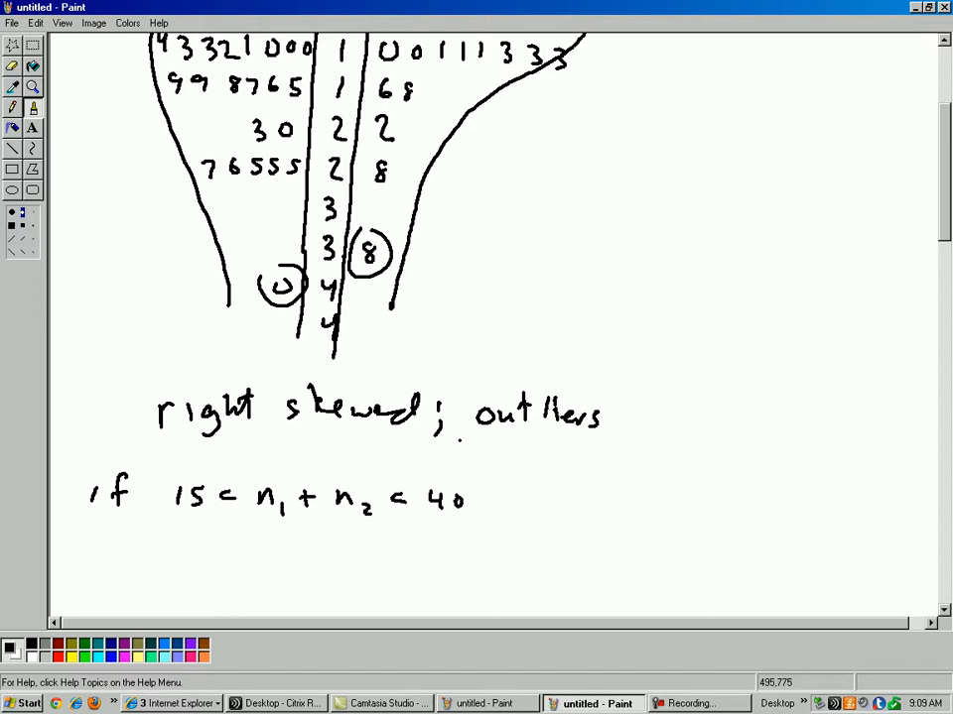
{"action": "left_click_drag", "start_coordinate": [486, 441], "coordinate": [565, 456]}
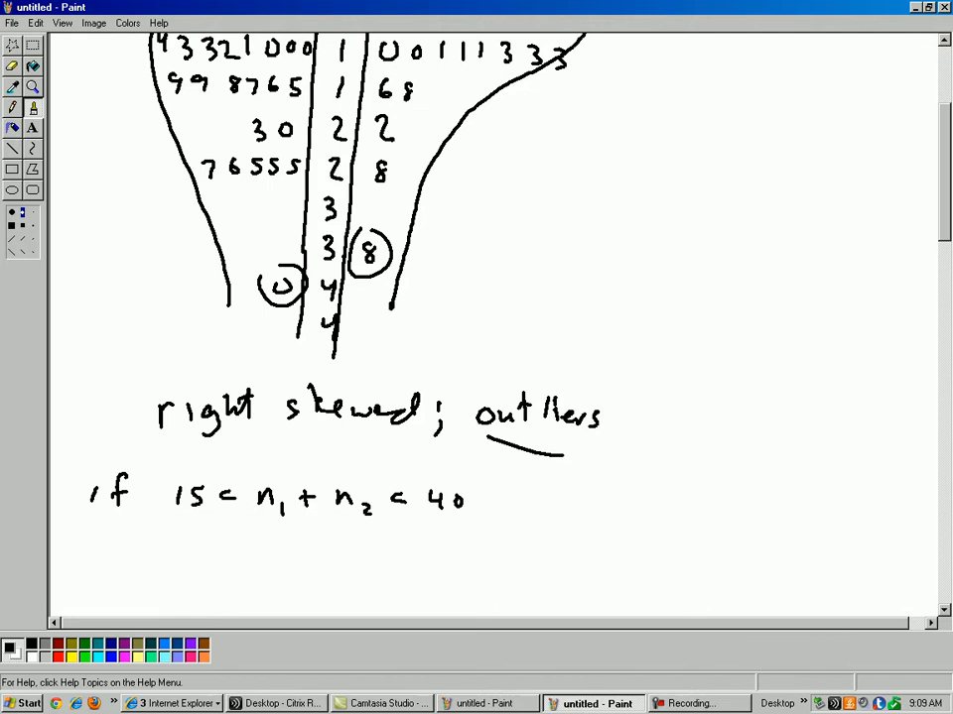
- Write n1 = 27 for women and complete the total n1 + n2 = 47
{"action": "scroll", "scroll_direction": "up", "scroll_amount": 3}
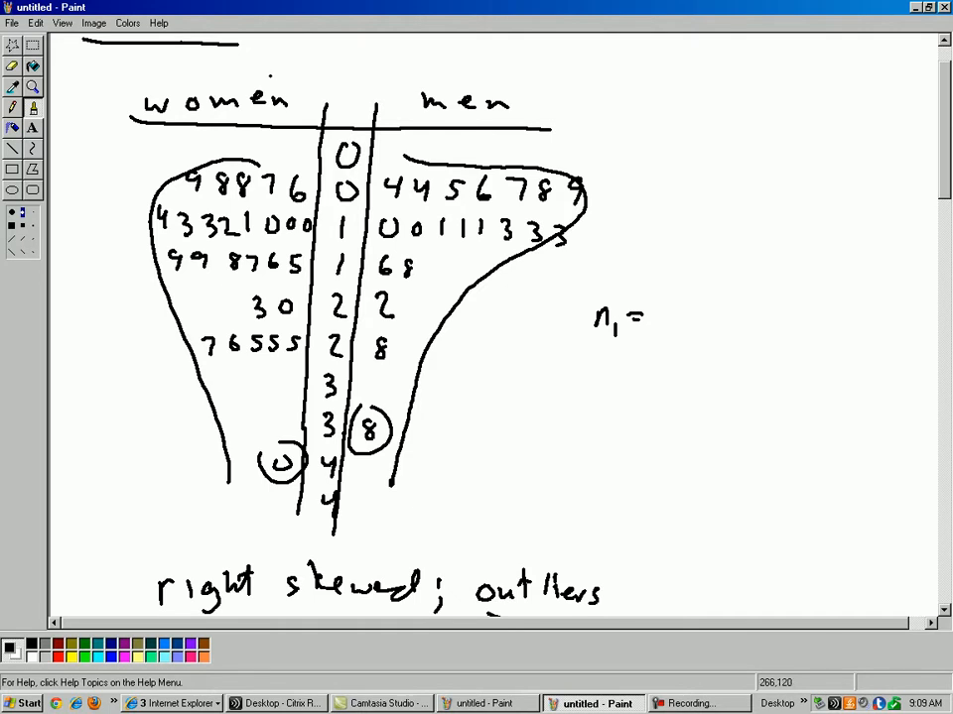
{"action": "left_click_drag", "start_coordinate": [248, 69], "coordinate": [456, 75]}
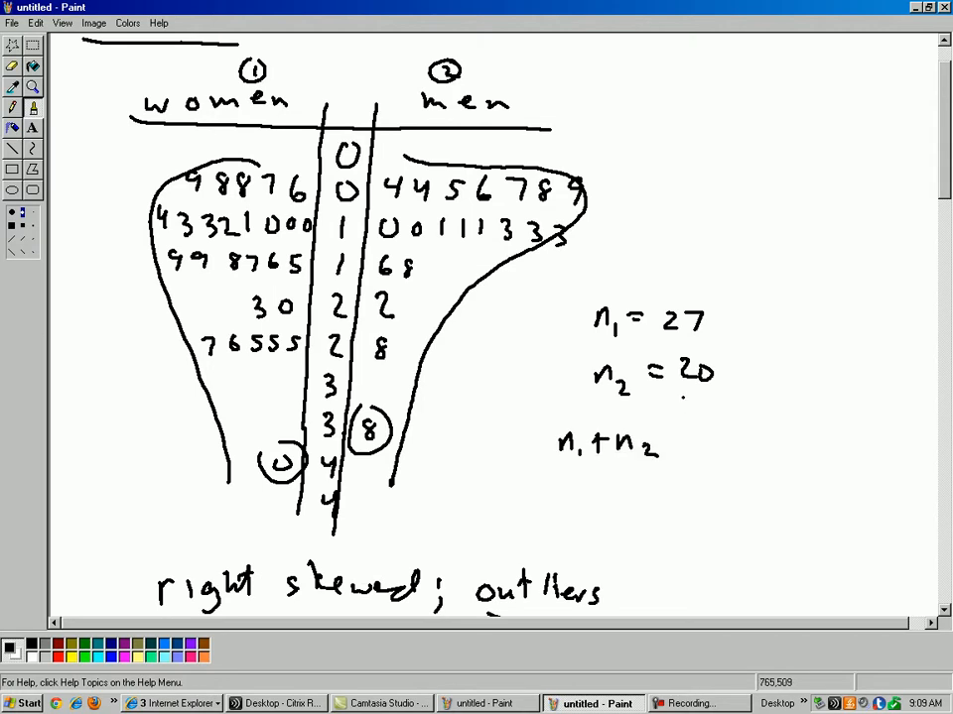
{"action": "left_click_drag", "start_coordinate": [679, 440], "coordinate": [745, 440]}
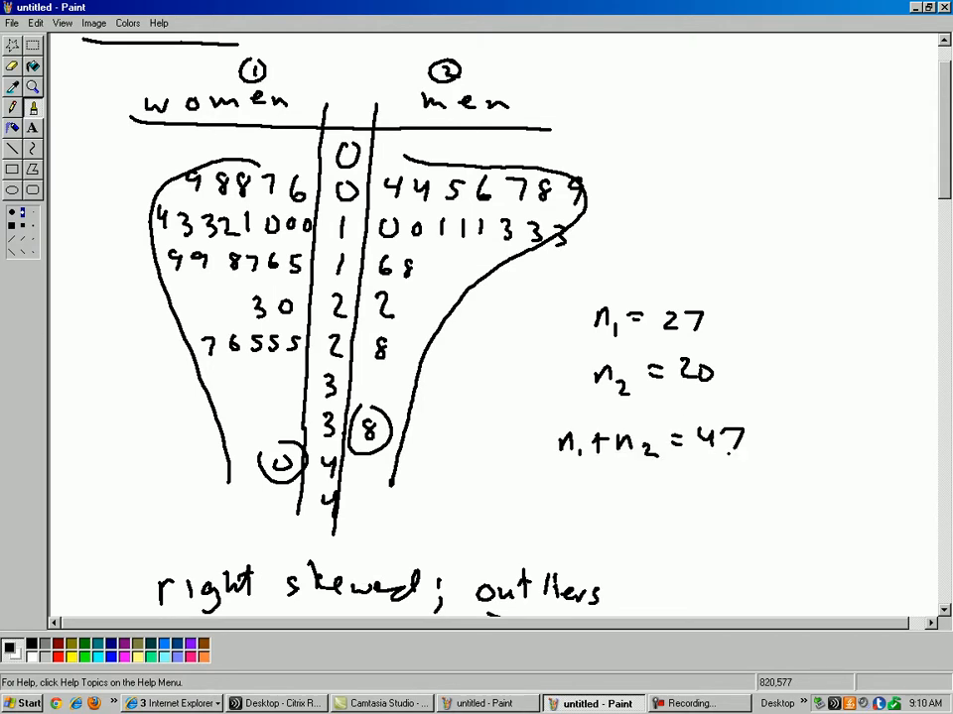
{"action": "scroll", "scroll_direction": "down", "scroll_amount": 3}
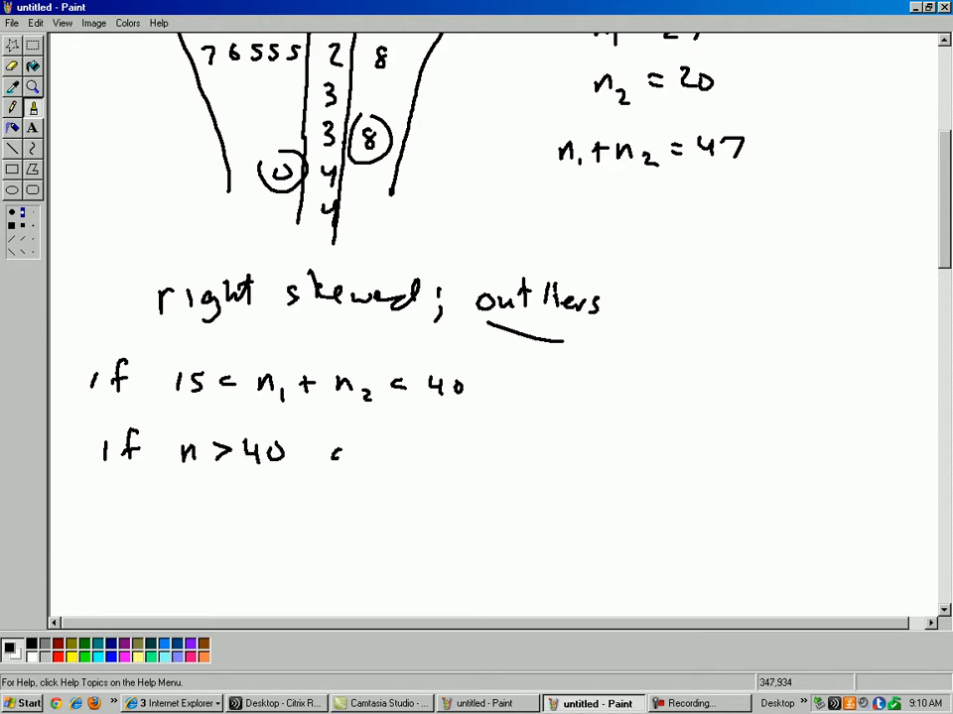
- Note that if n > 40 anything is ok
{"action": "left_click_drag", "start_coordinate": [334, 460], "coordinate": [407, 460]}
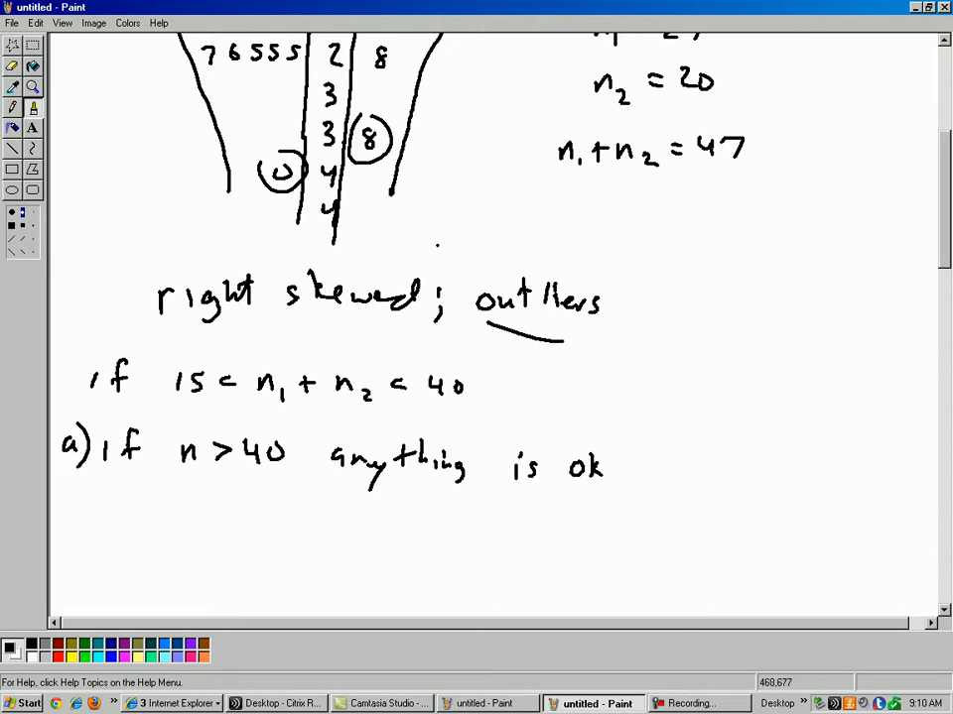
{"action": "scroll", "scroll_direction": "up", "scroll_amount": 3}
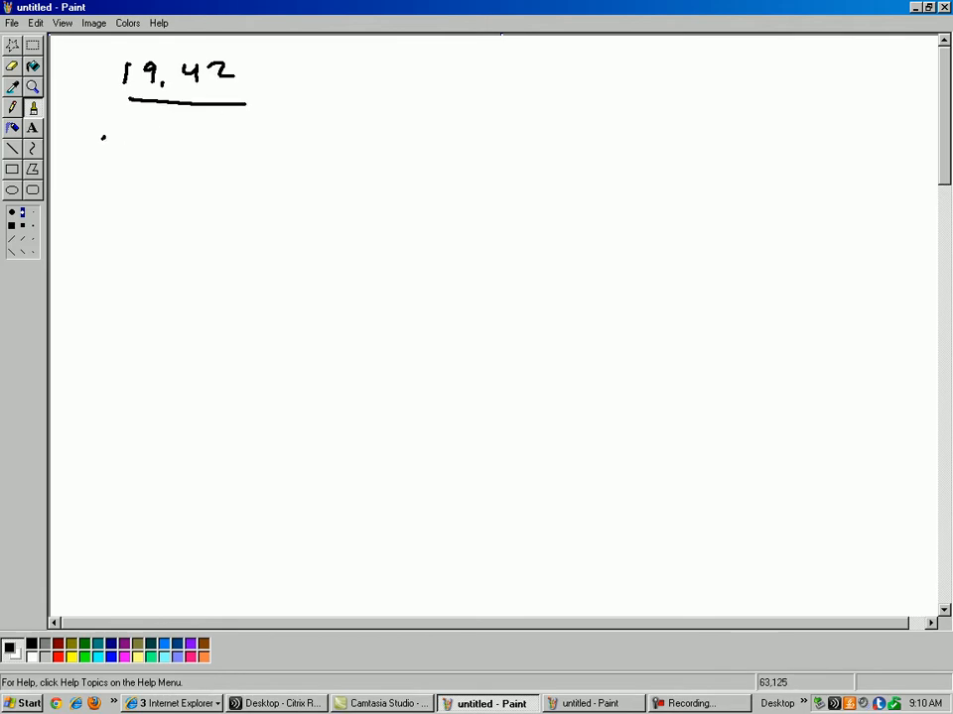
- Label part b) under the 19.42 heading
{"action": "left_click_drag", "start_coordinate": [103, 135], "coordinate": [125, 155]}
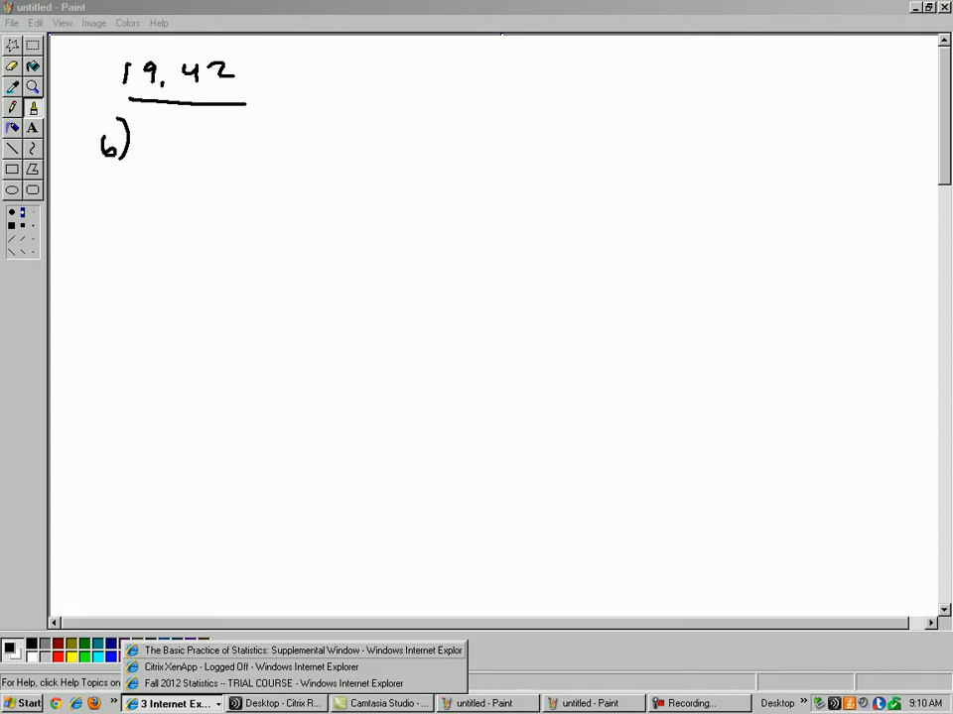
{"action": "left_click", "coordinate": [302, 651]}
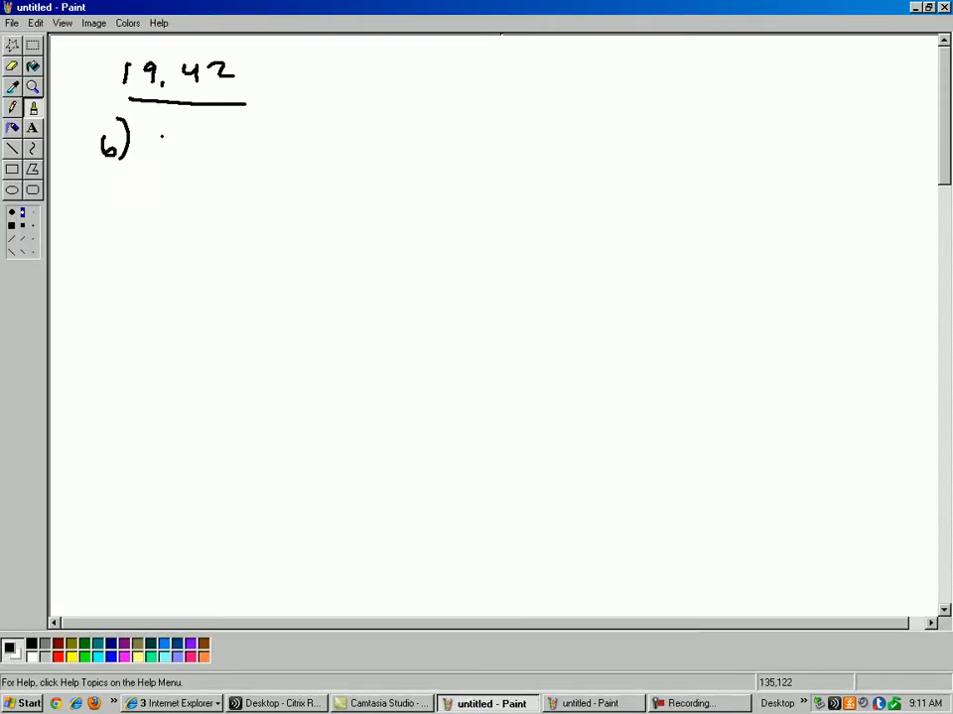
- Write the null hypothesis H0: μ1 = μ2
{"action": "left_click_drag", "start_coordinate": [158, 139], "coordinate": [198, 159]}
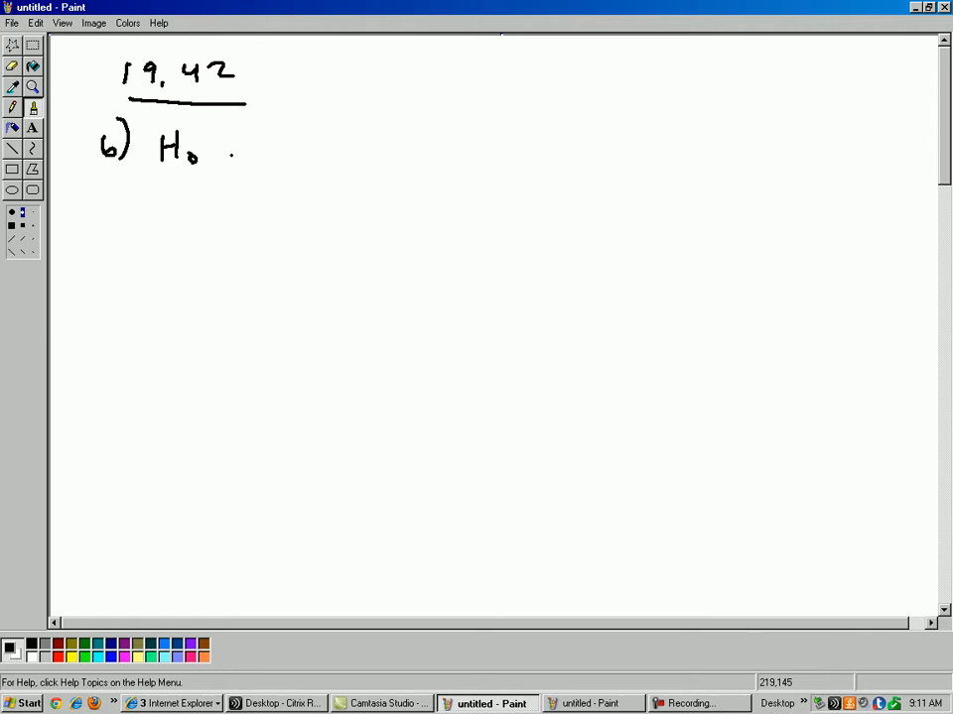
{"action": "left_click_drag", "start_coordinate": [242, 143], "coordinate": [278, 163]}
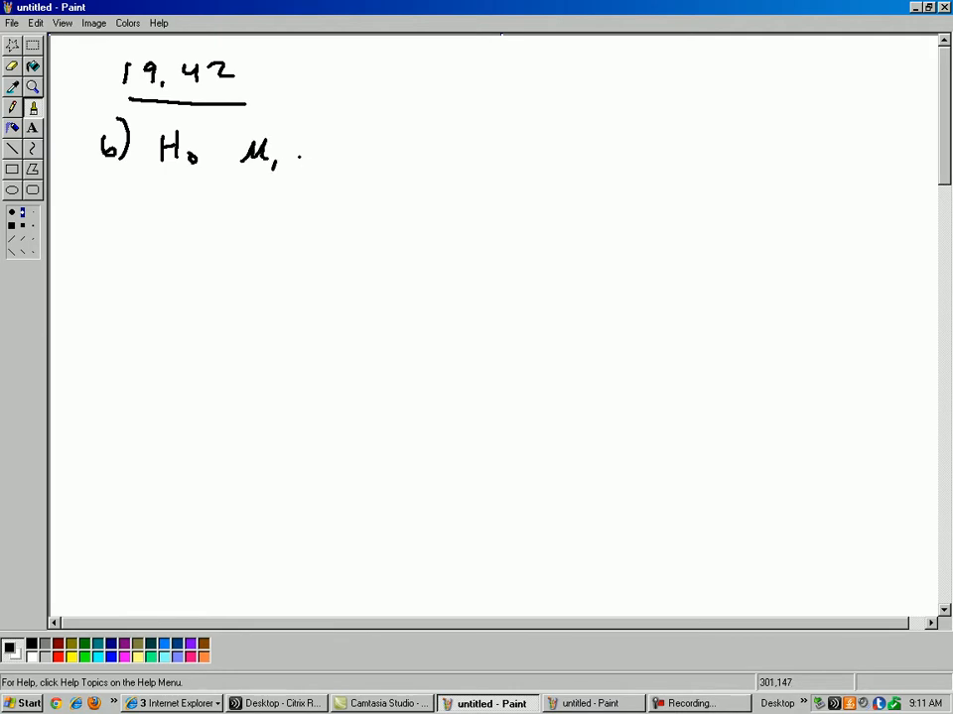
{"action": "left_click_drag", "start_coordinate": [298, 155], "coordinate": [381, 175]}
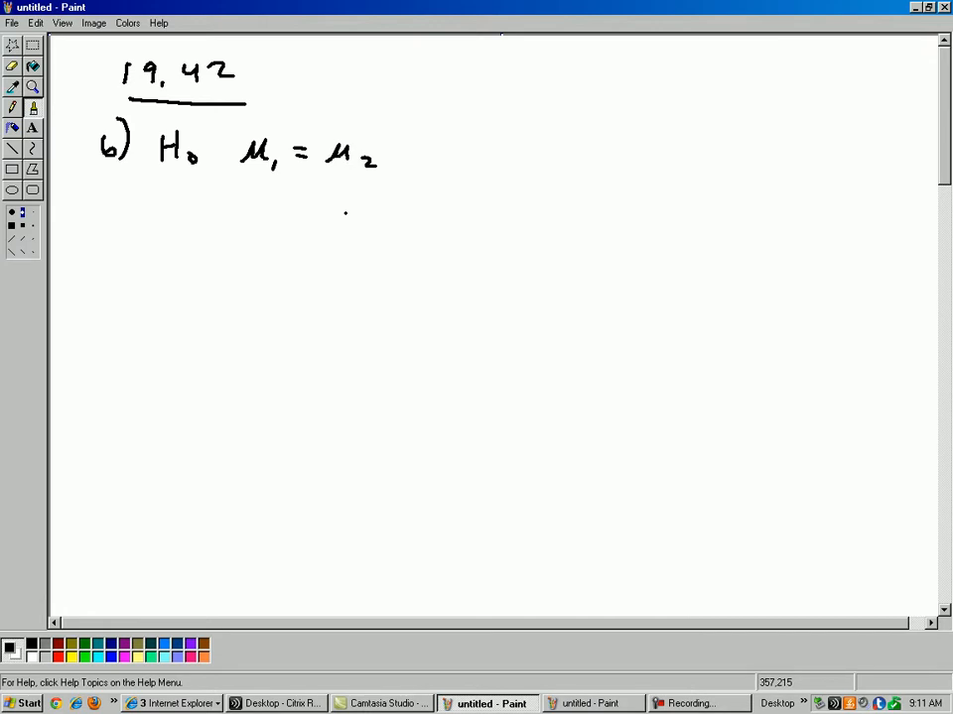
{"action": "mouse_move", "coordinate": [294, 175]}
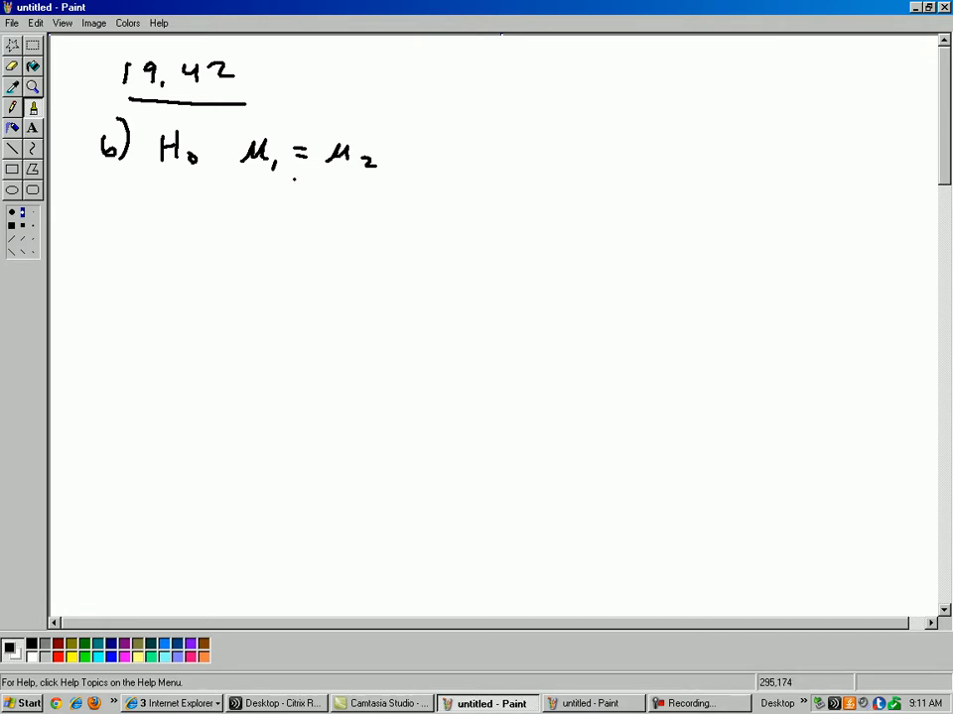
- Write the alternative hypothesis Ha: μ1 > μ2
{"action": "left_click_drag", "start_coordinate": [165, 199], "coordinate": [165, 226]}
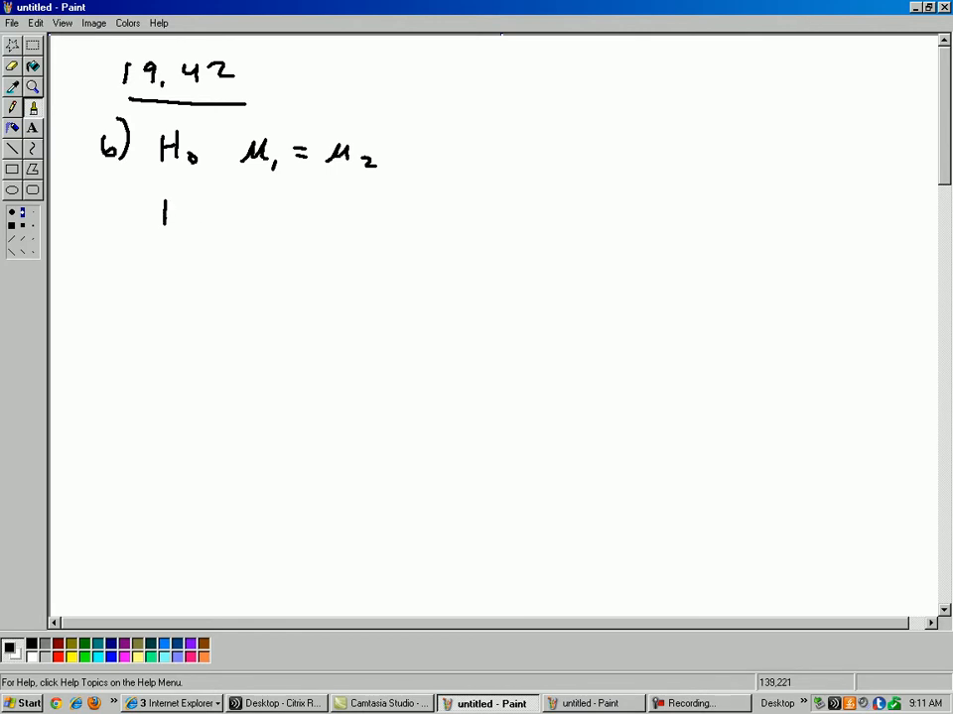
{"action": "left_click_drag", "start_coordinate": [163, 209], "coordinate": [203, 223]}
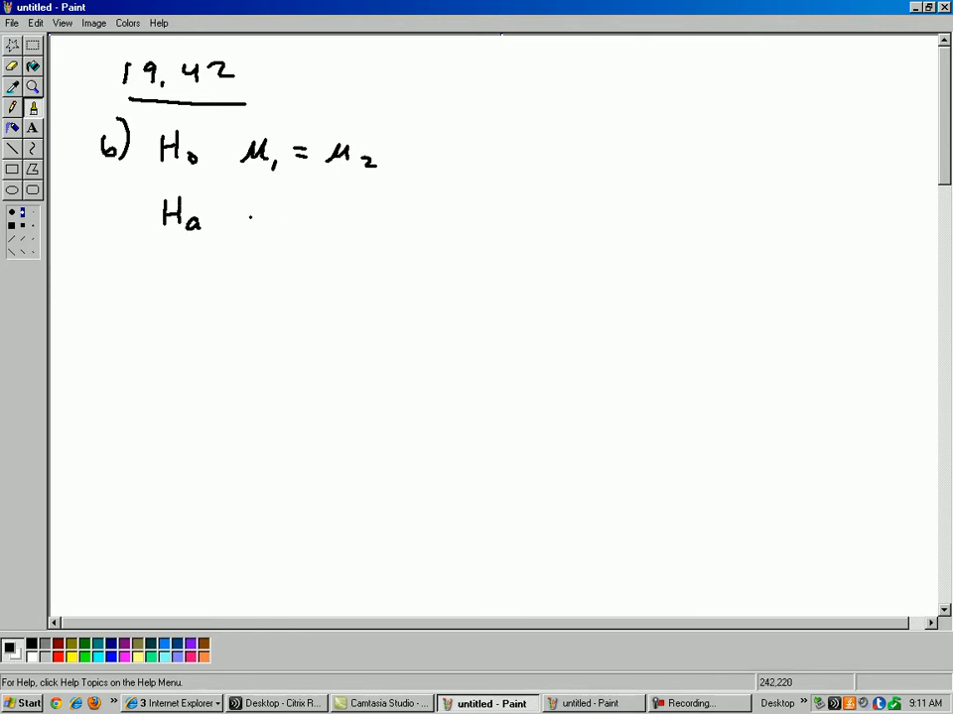
{"action": "left_click_drag", "start_coordinate": [246, 222], "coordinate": [256, 202]}
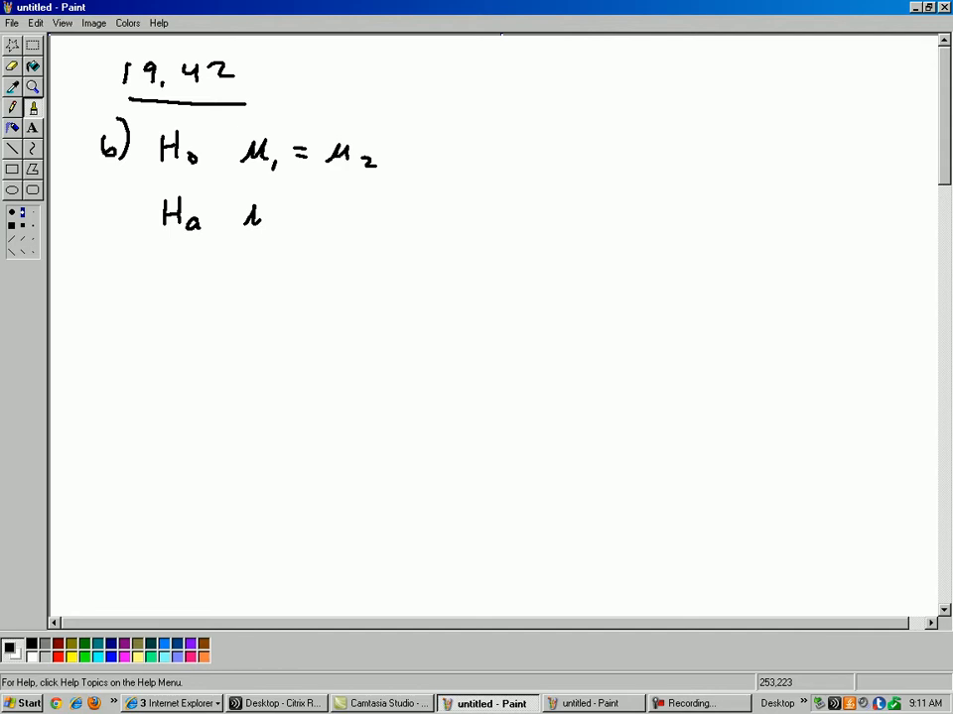
{"action": "left_click_drag", "start_coordinate": [268, 223], "coordinate": [357, 208]}
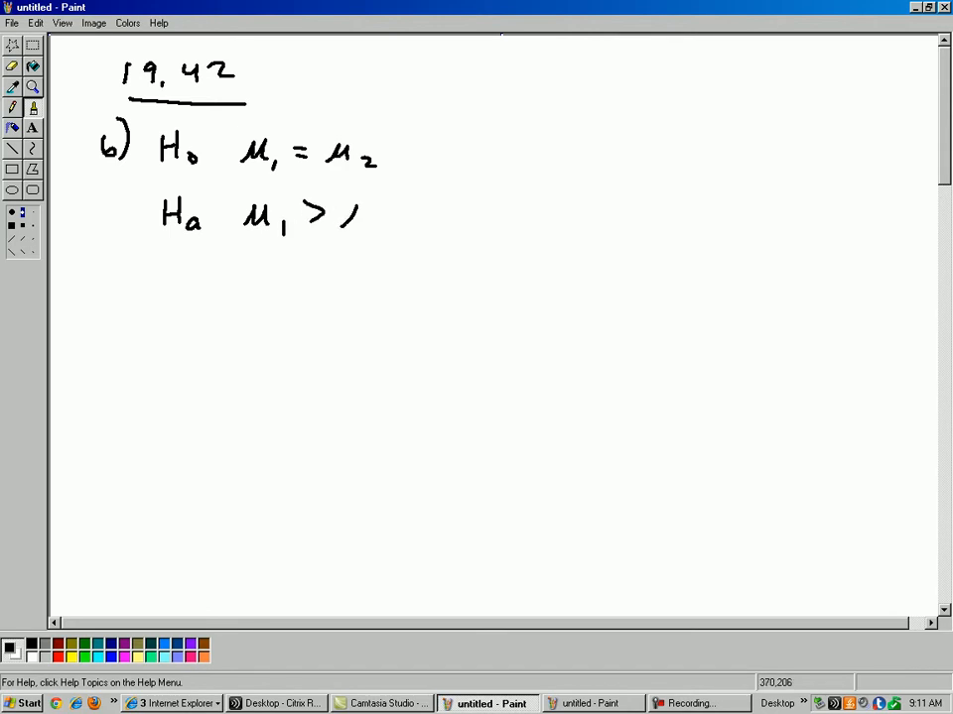
{"action": "left_click_drag", "start_coordinate": [341, 209], "coordinate": [397, 234]}
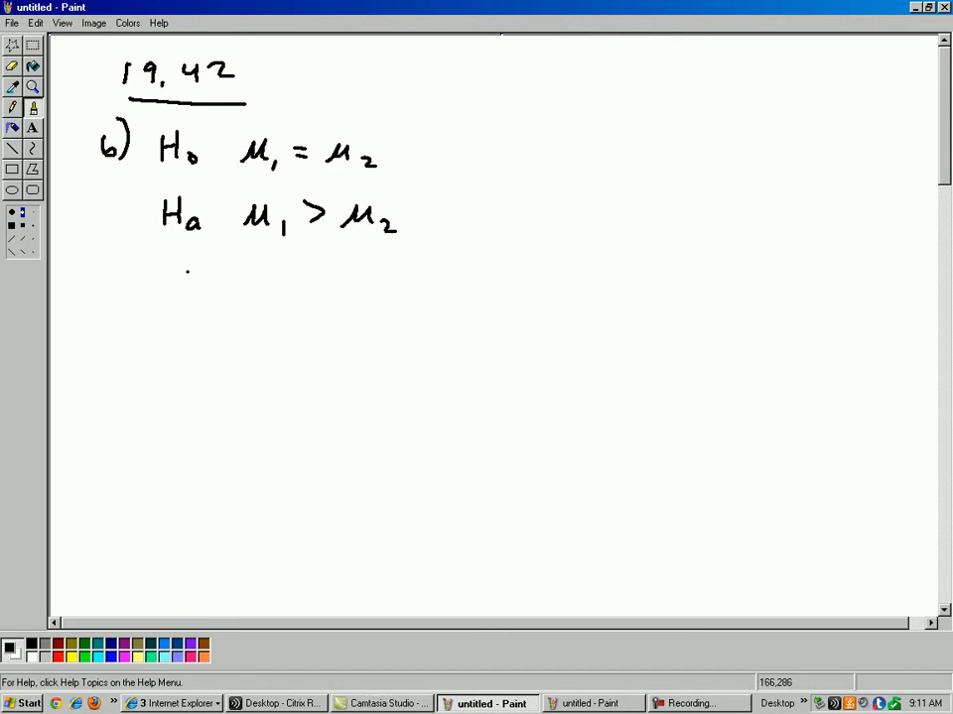
- Set the significance level α = 0.05 and add a circled 1 under part b)
{"action": "left_click_drag", "start_coordinate": [163, 288], "coordinate": [188, 276]}
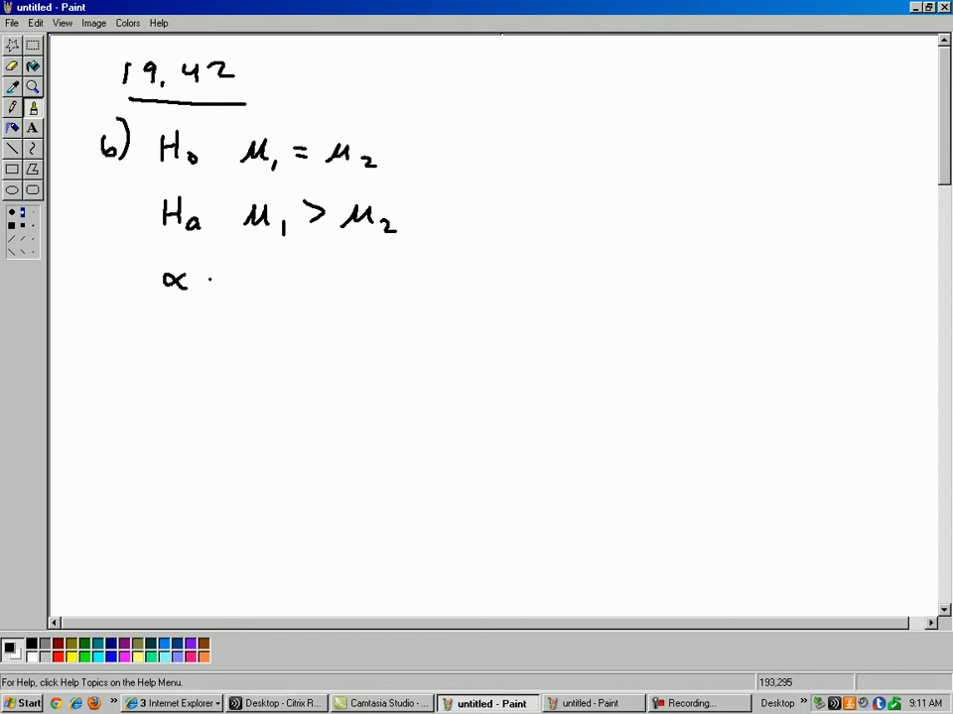
{"action": "left_click_drag", "start_coordinate": [208, 278], "coordinate": [297, 278]}
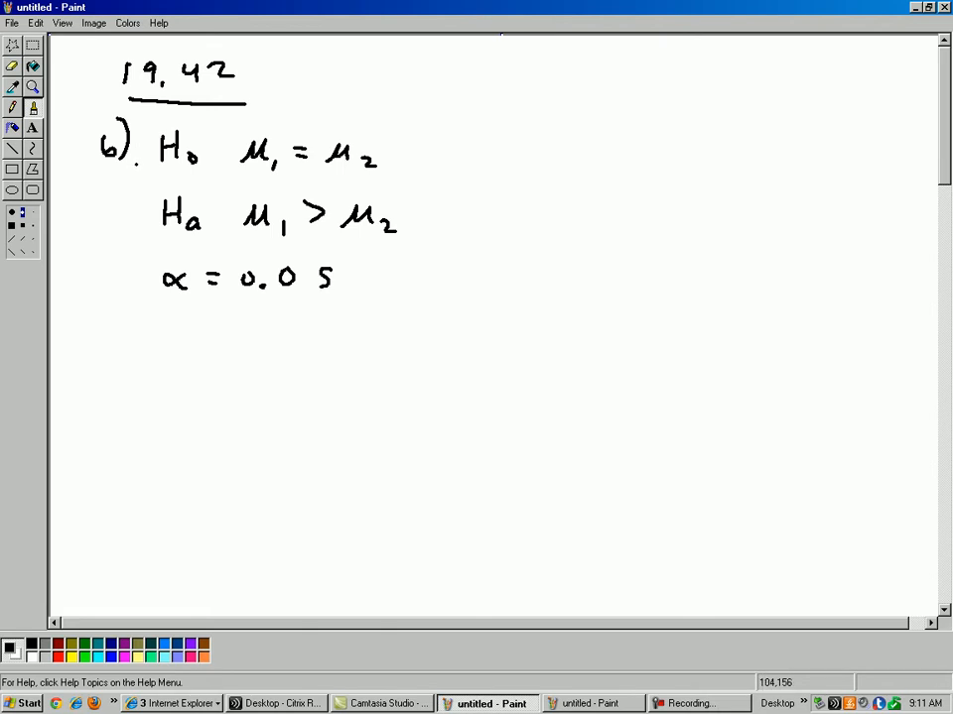
{"action": "left_click_drag", "start_coordinate": [119, 168], "coordinate": [129, 183]}
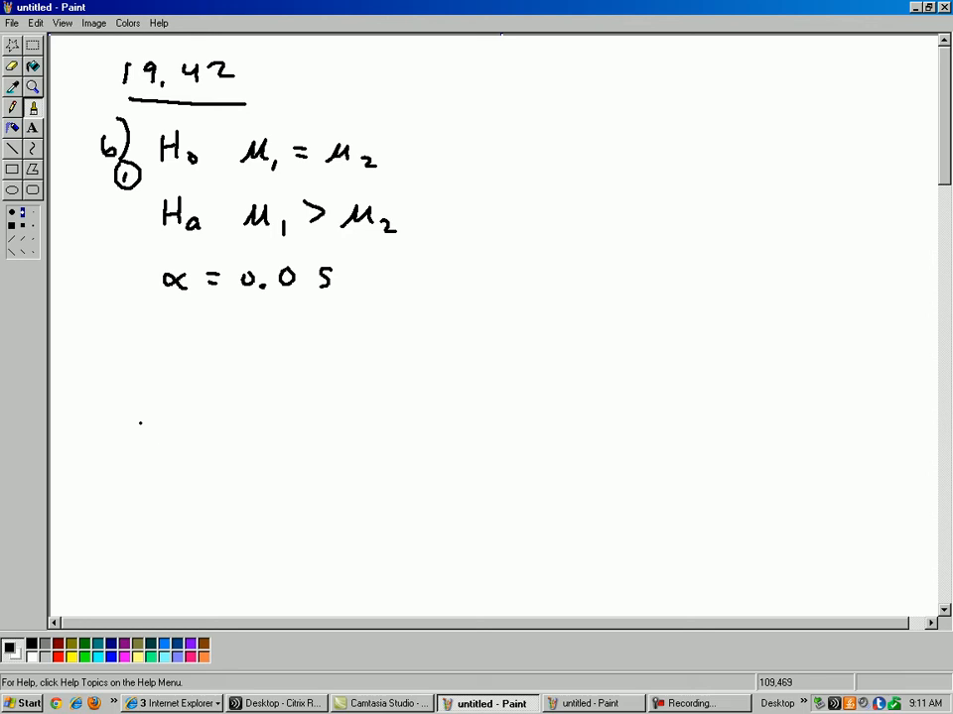
{"action": "mouse_move", "coordinate": [215, 502]}
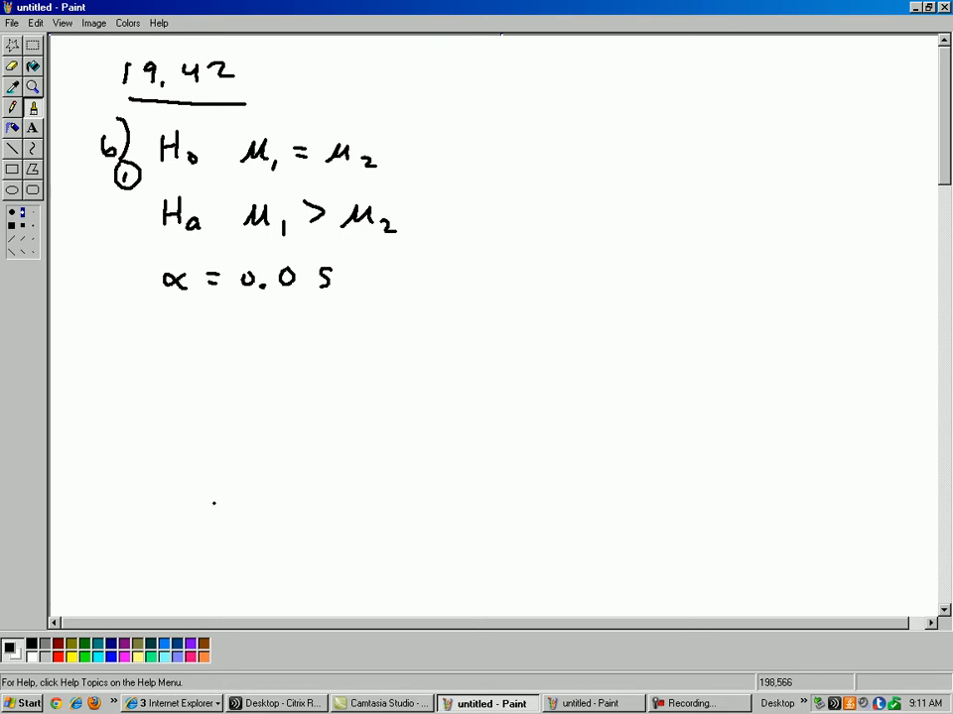